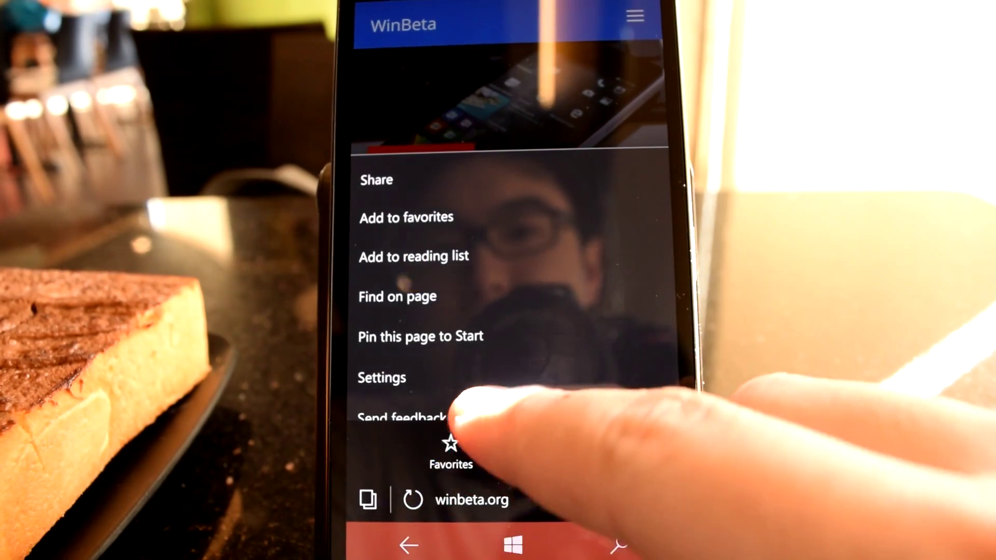
# - Bring up the page menu for winbeta.org with Share and Add to favorites options
pyautogui.click(450, 444)
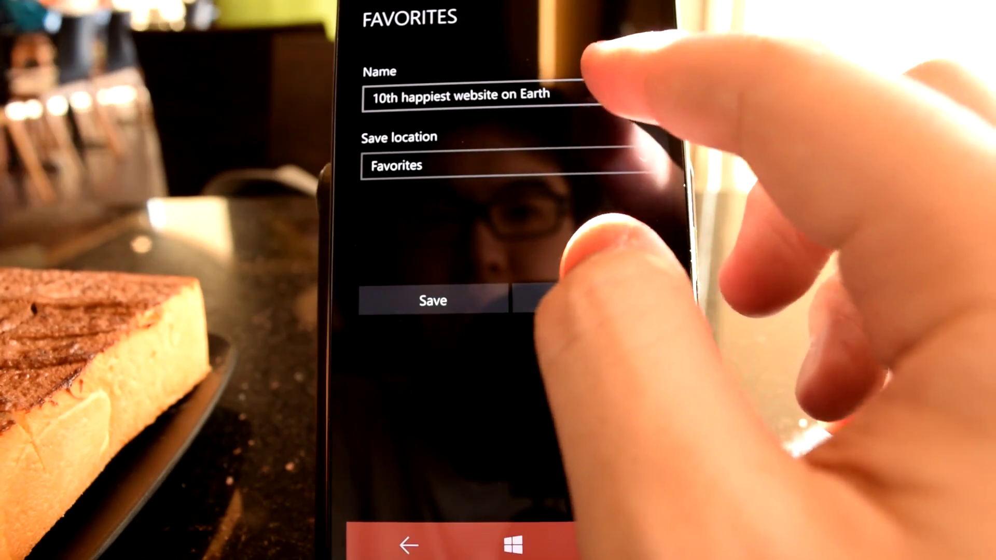
# - Select the favorite name '10th happiest website on Earth' for editing in Add to Favorites
pyautogui.click(473, 96)
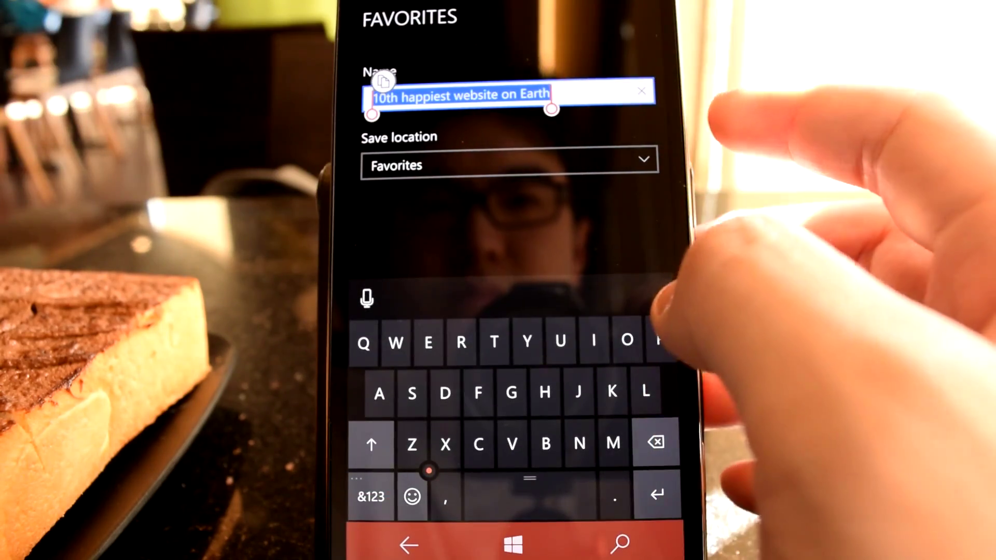